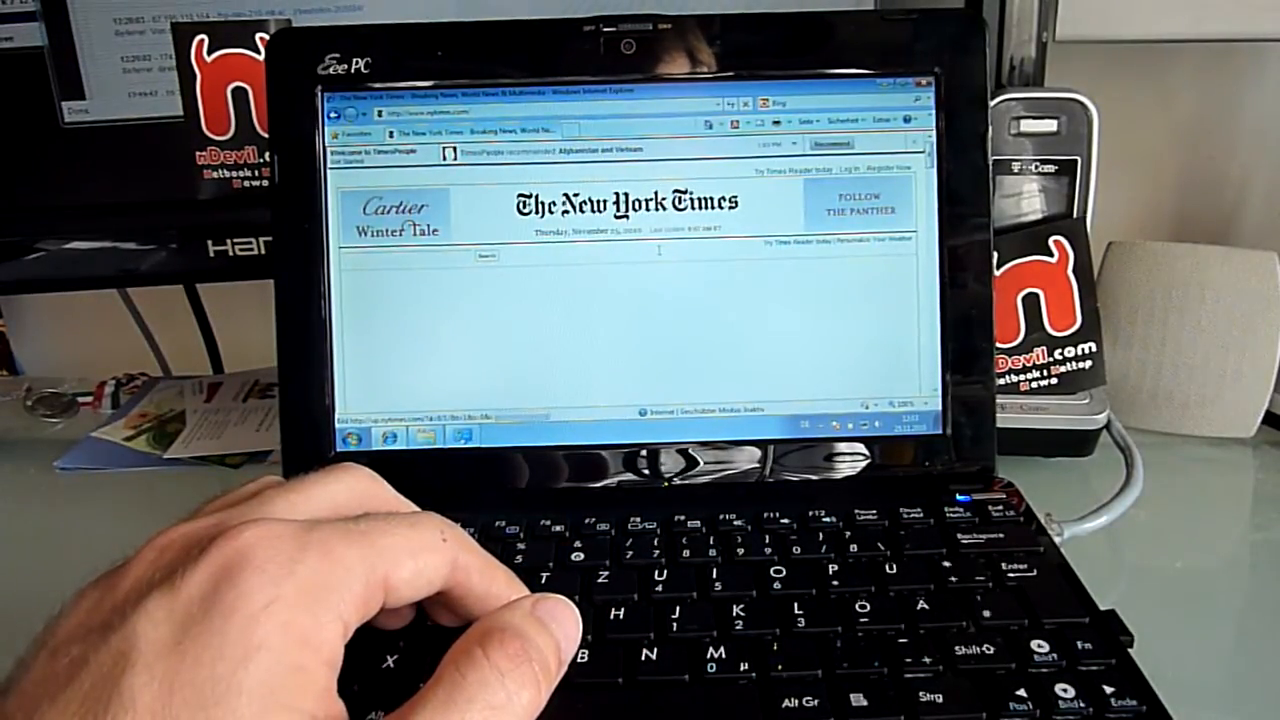
# - Scroll the nytimes.com front page down past the news until the Arts and Opinion sections show
pyautogui.scroll(-3)
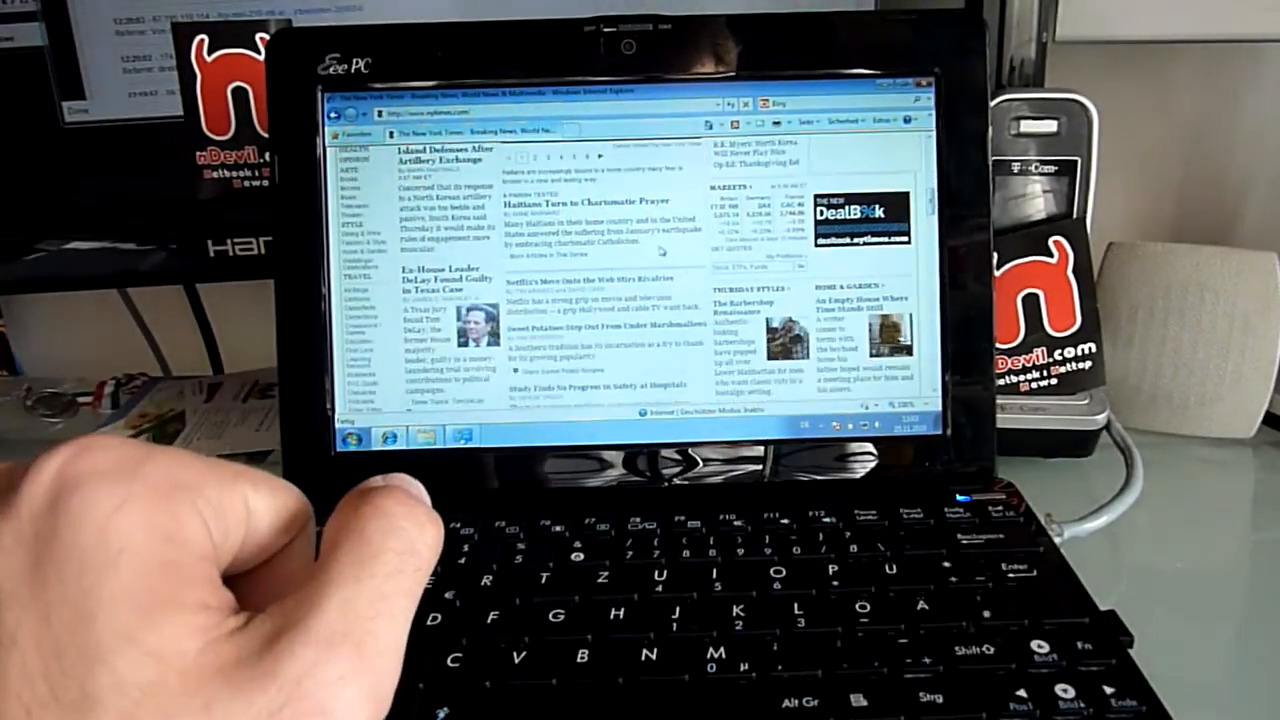
pyautogui.scroll(-3)
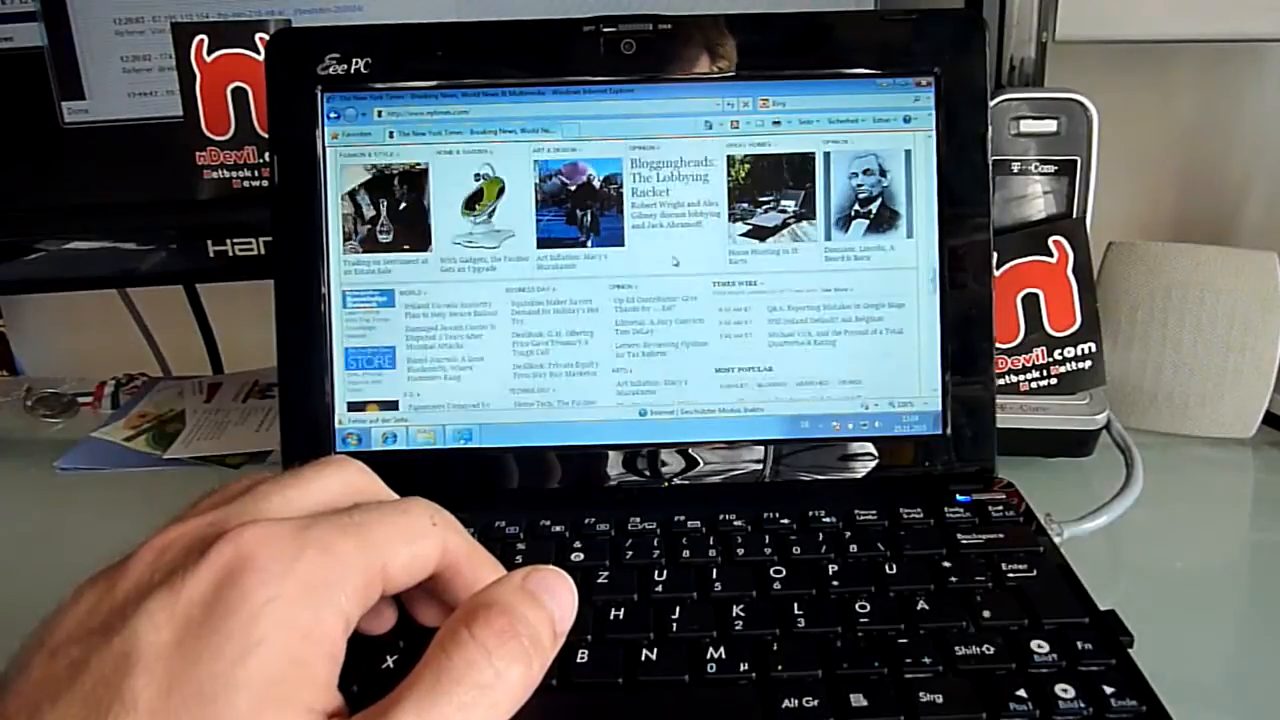
pyautogui.scroll(-3)
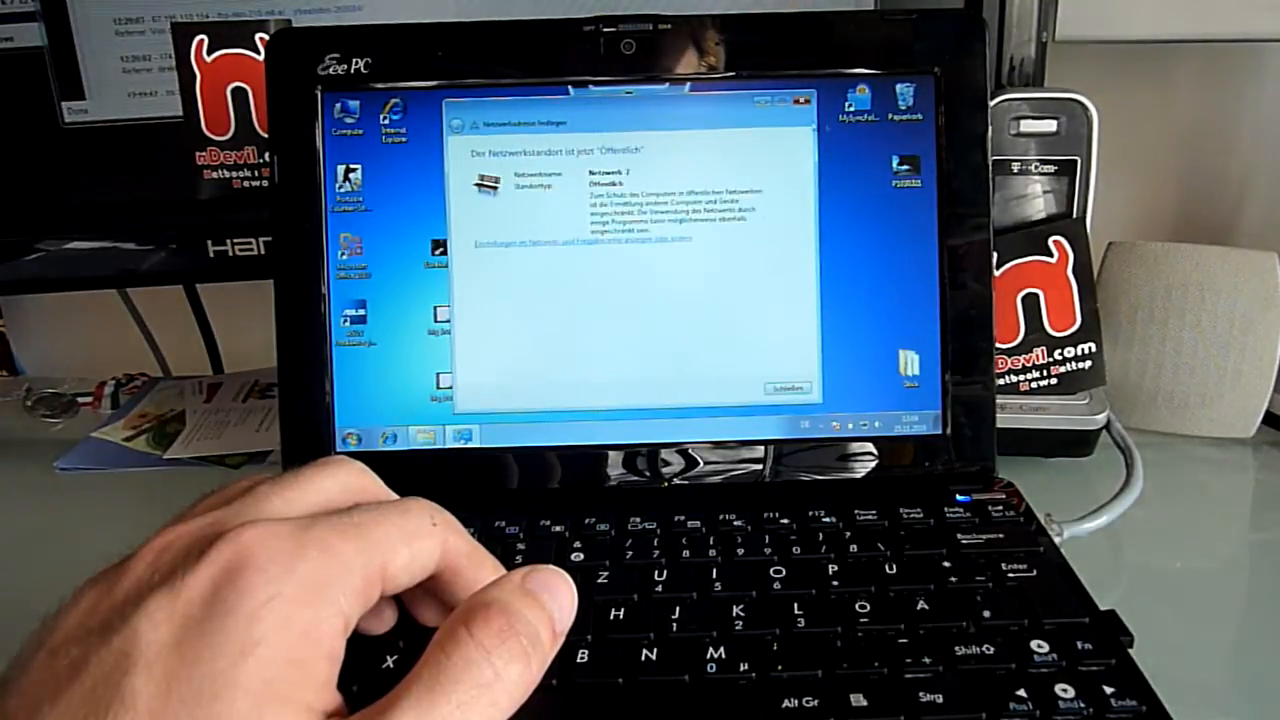
# - Close the 'Netzwerkstandort festlegen' notice to leave the Windows 7 desktop clear
pyautogui.click(788, 388)
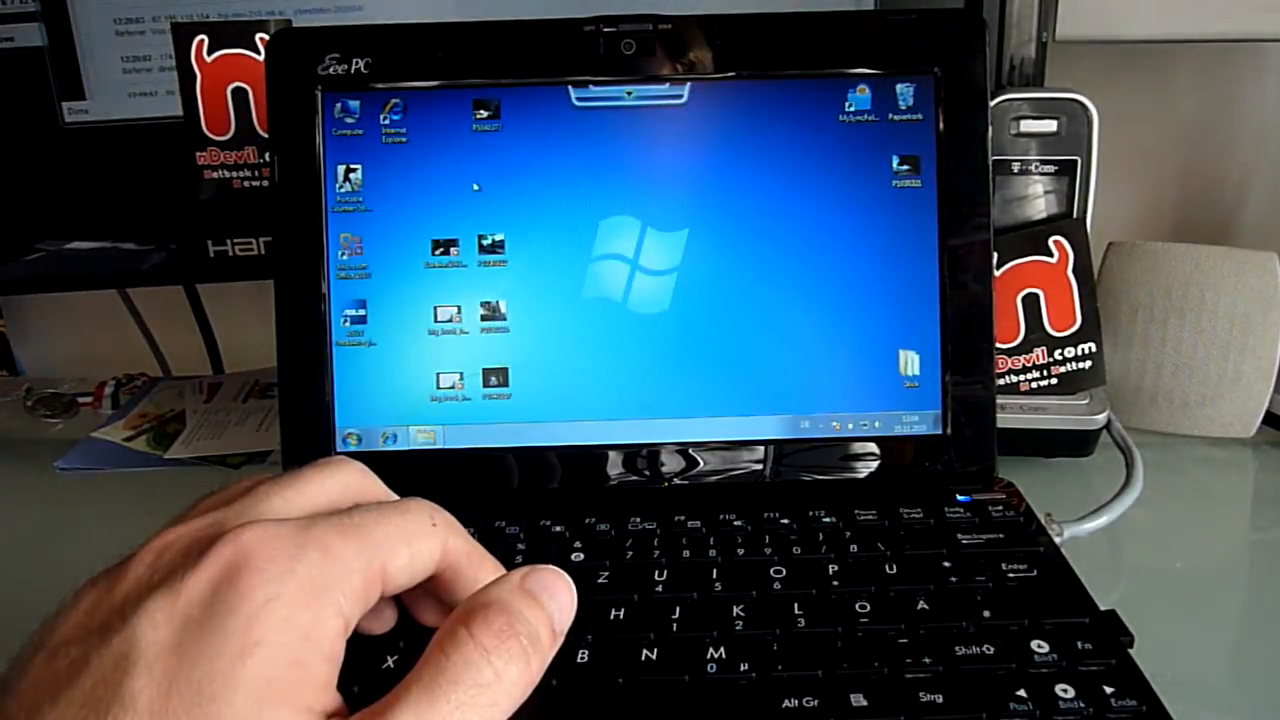